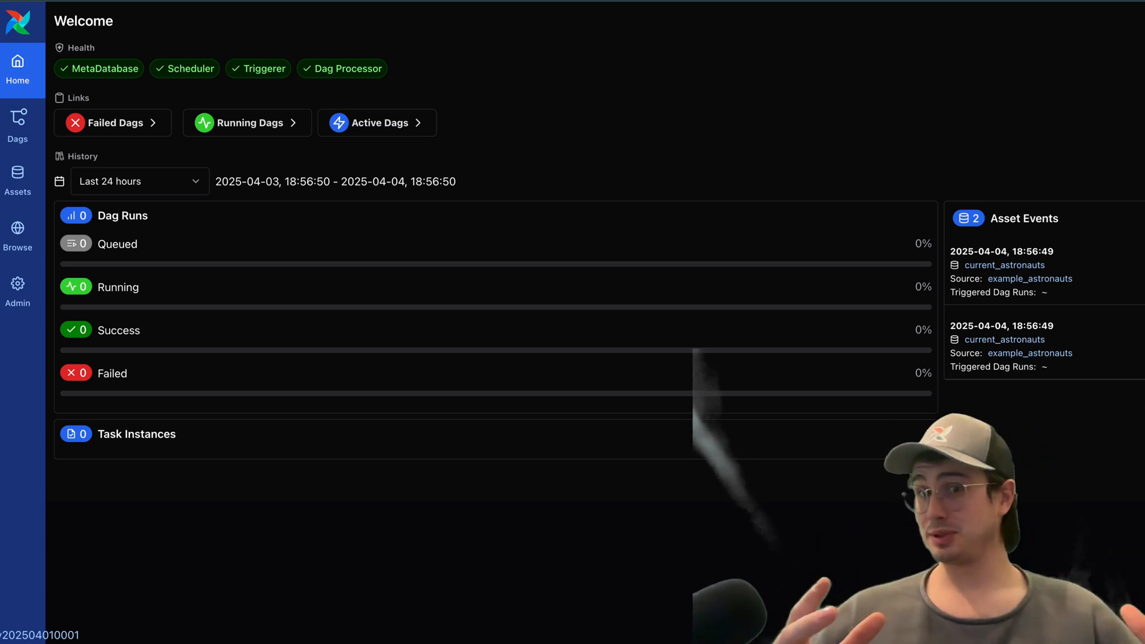
# - Show the Dags list with the single example_astronauts DAG and its successful latest run
pyautogui.click(16, 124)
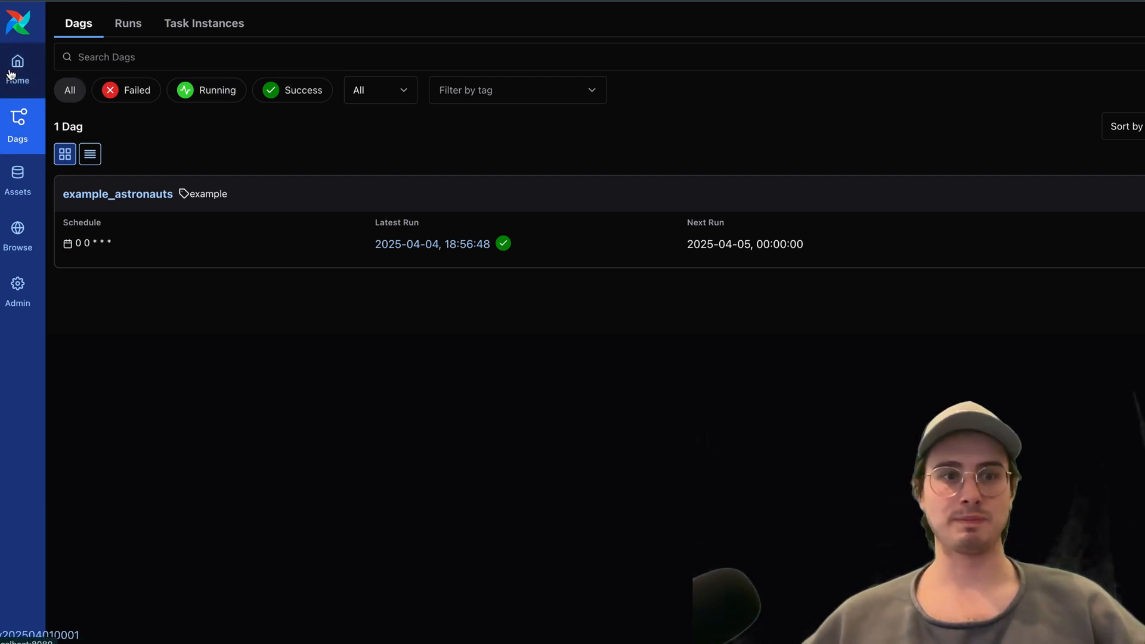
# - Return to the Home dashboard reporting 2 successful Dag runs and 26 task instances
pyautogui.click(17, 66)
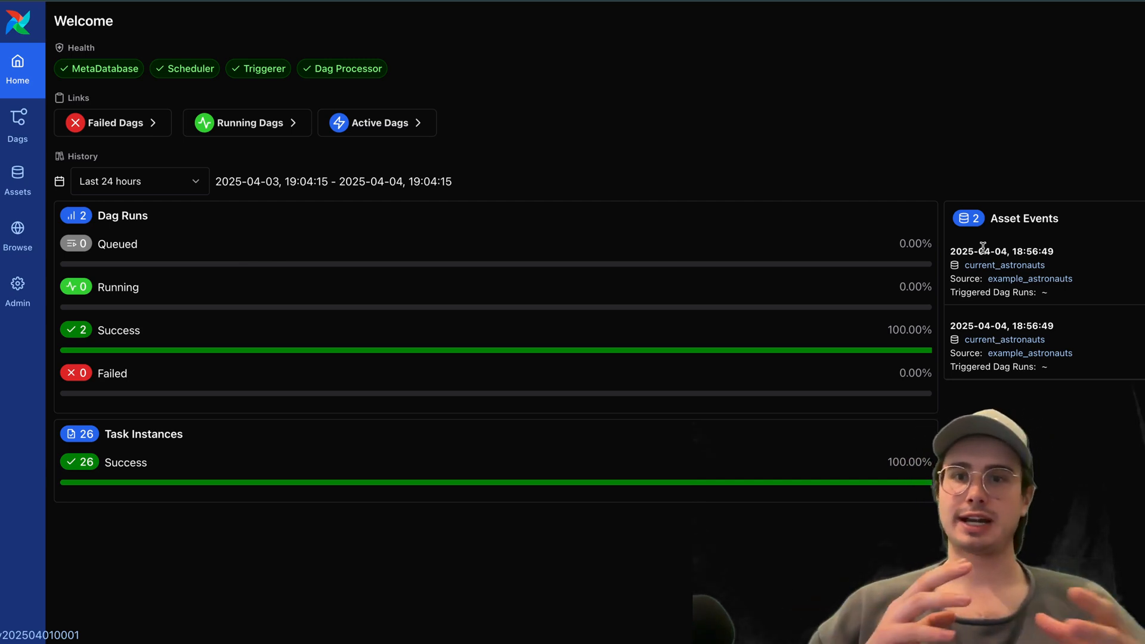
pyautogui.moveTo(896, 186)
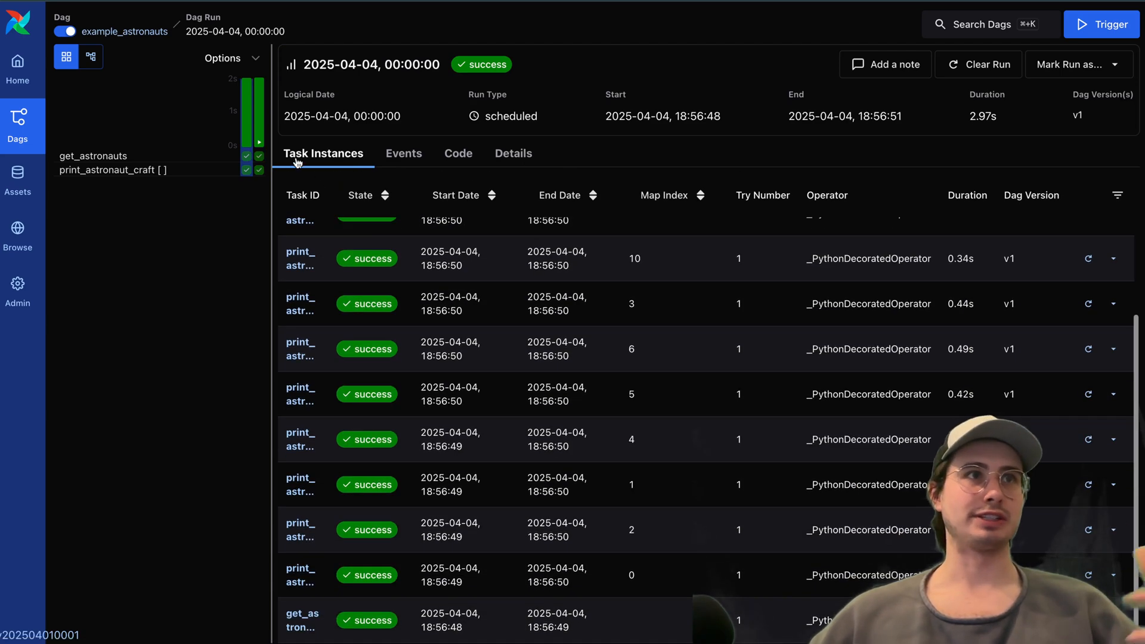
pyautogui.click(458, 154)
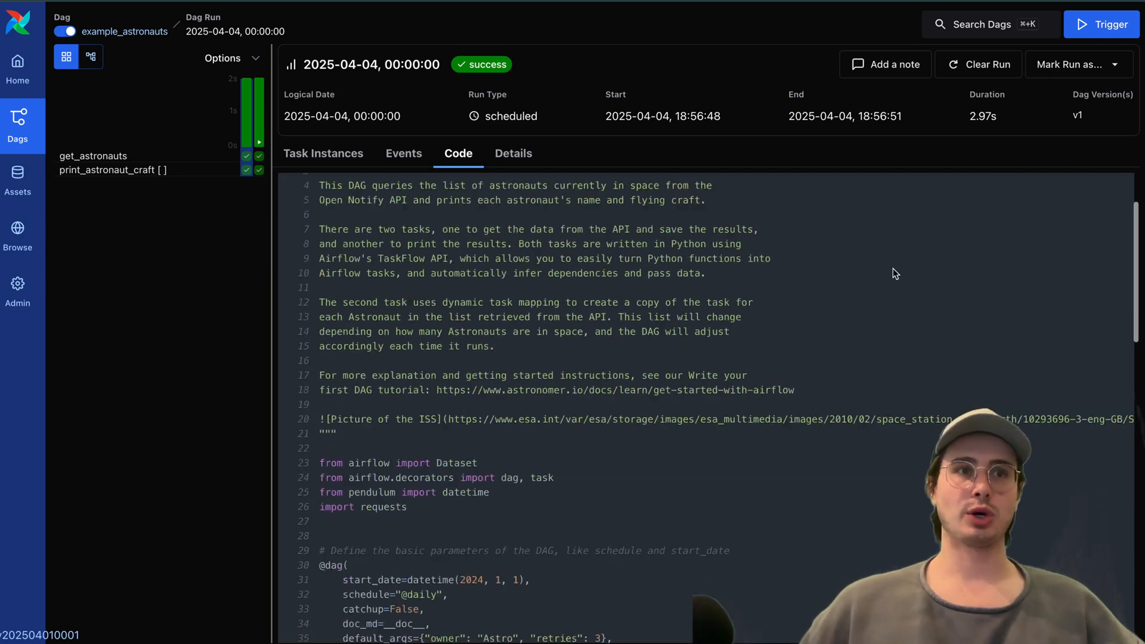
pyautogui.scroll(-3)
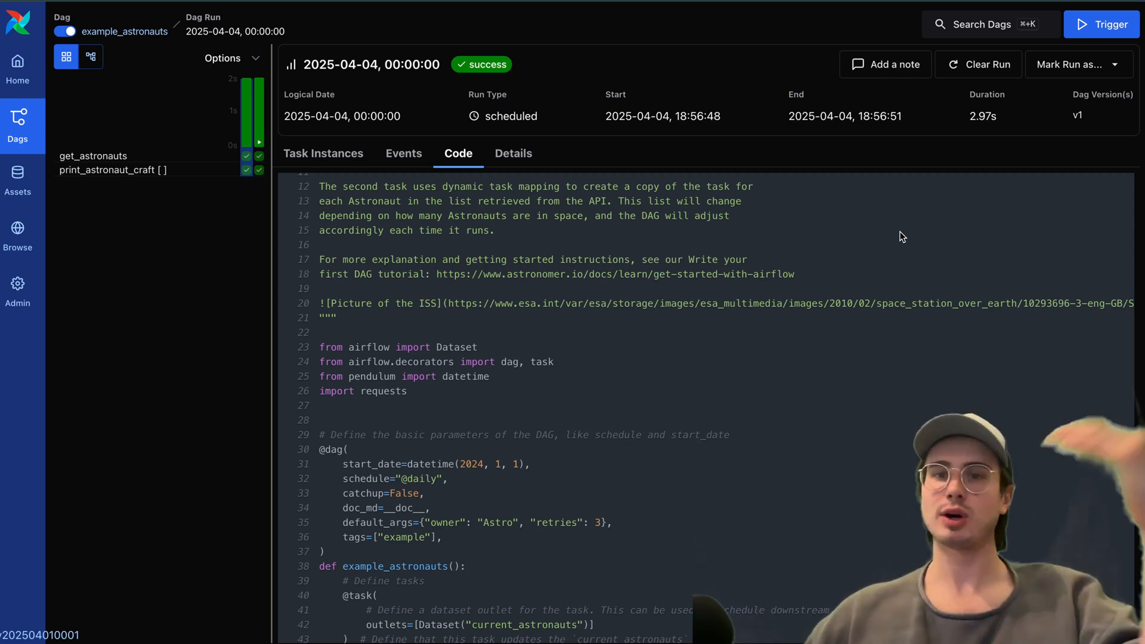
pyautogui.scroll(-3)
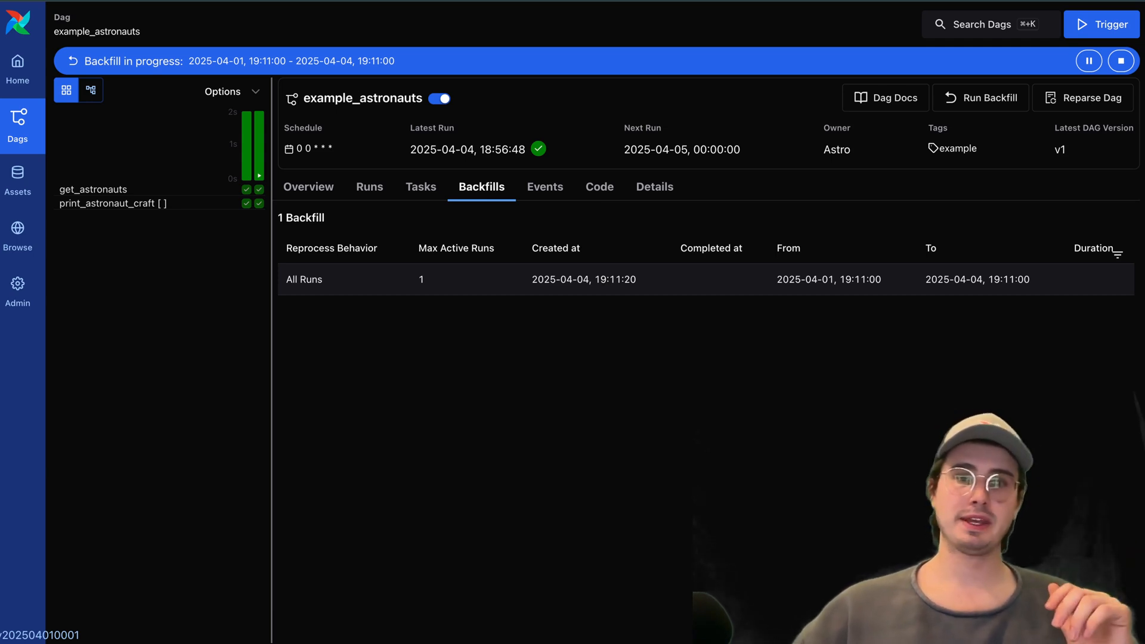
# - Bring up the manual Trigger Dag form for example_astronauts with empty date, run ID and config
pyautogui.click(1102, 24)
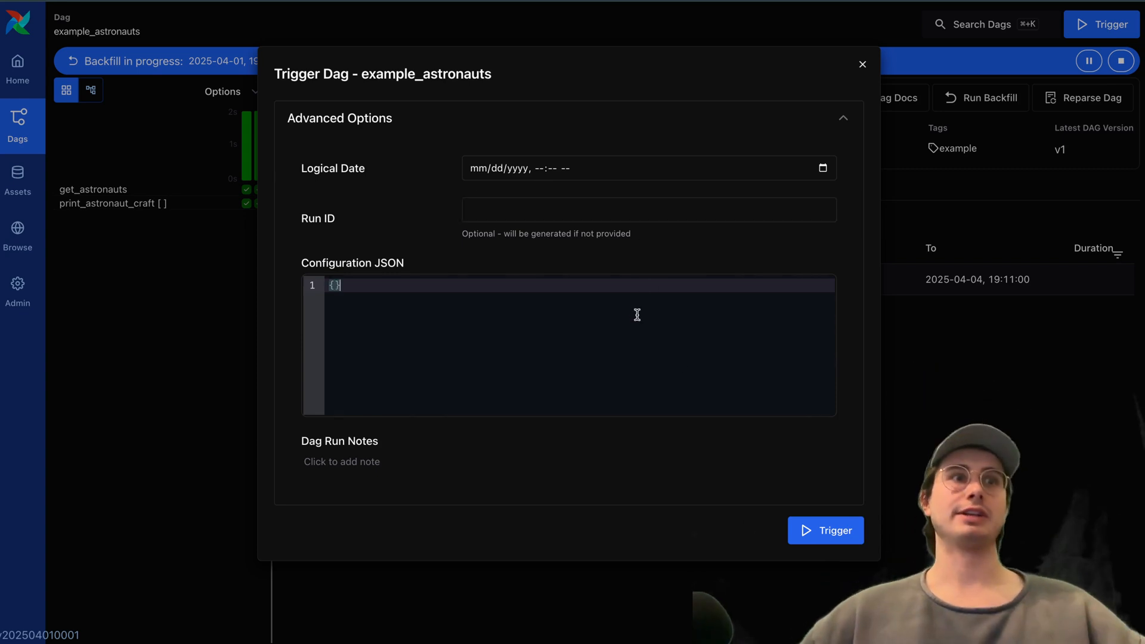
# - Return to the Home dashboard now showing 3 Dag runs, 39 task instances and 4 asset events
pyautogui.click(17, 66)
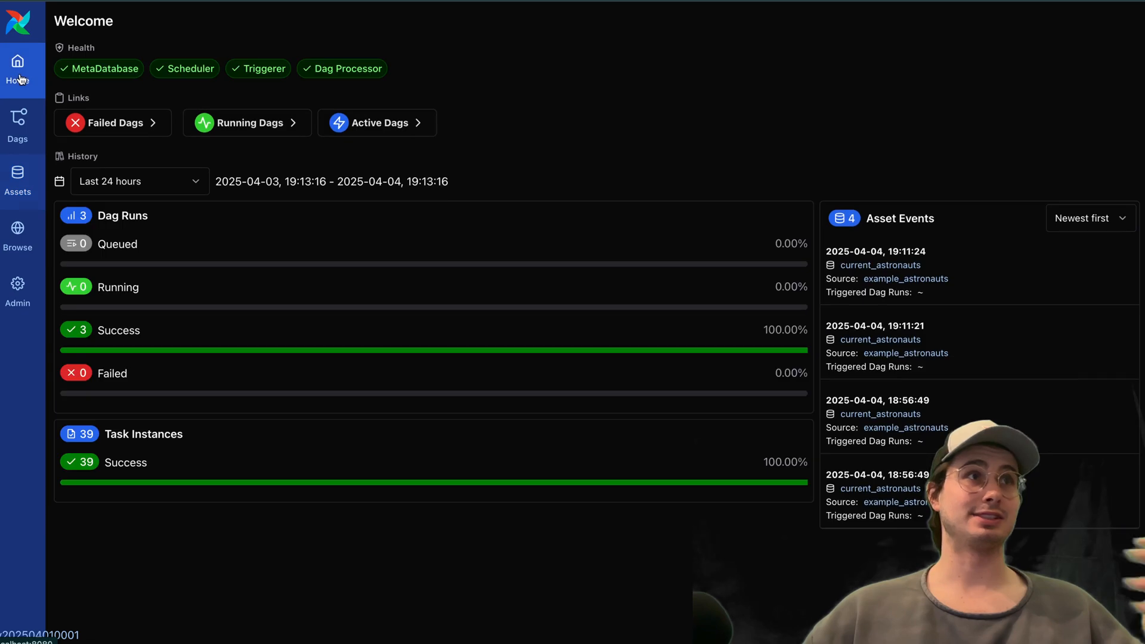
pyautogui.moveTo(759, 143)
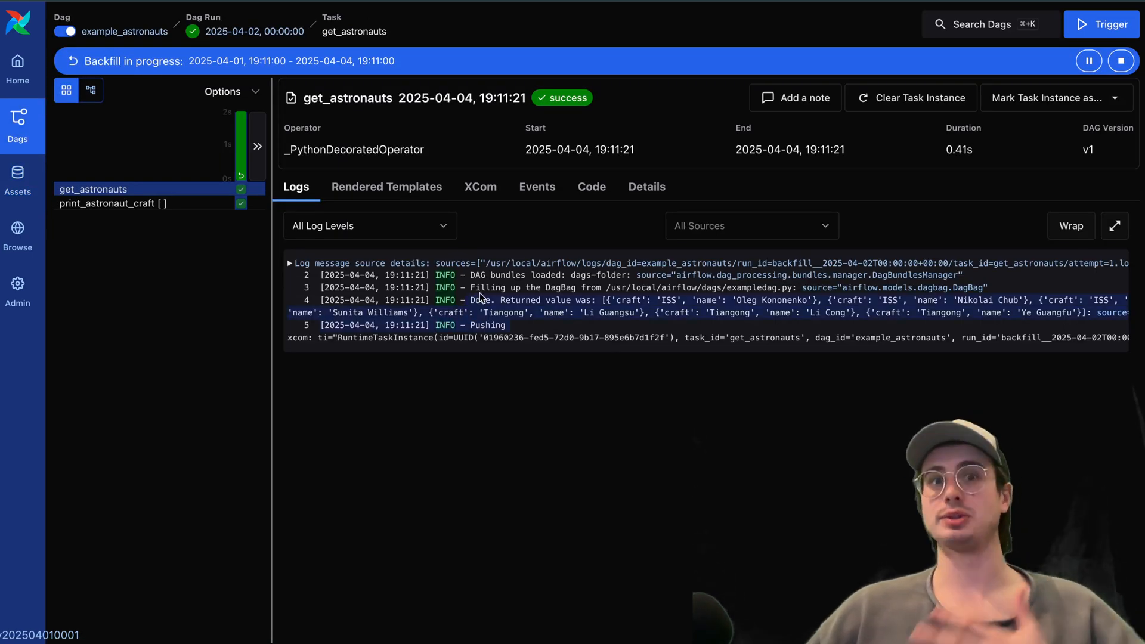
# - Show the current_astronauts asset with its example_astronauts lineage and four asset events
pyautogui.click(16, 181)
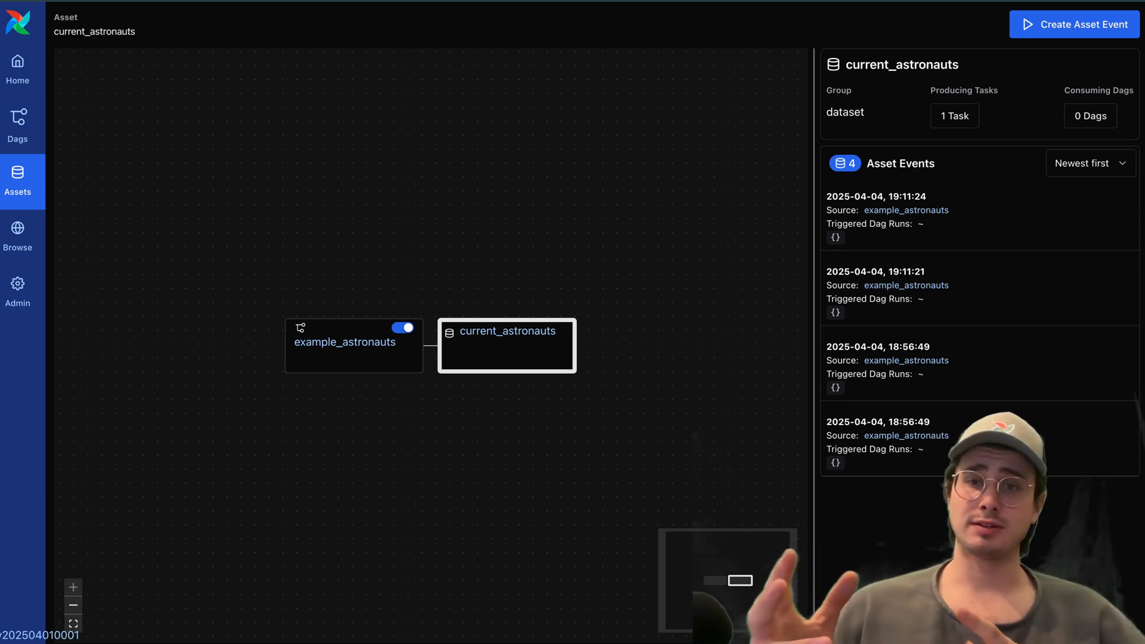
# - Create a Manual asset event for current_astronauts with extra JSON left as {}
pyautogui.click(1074, 24)
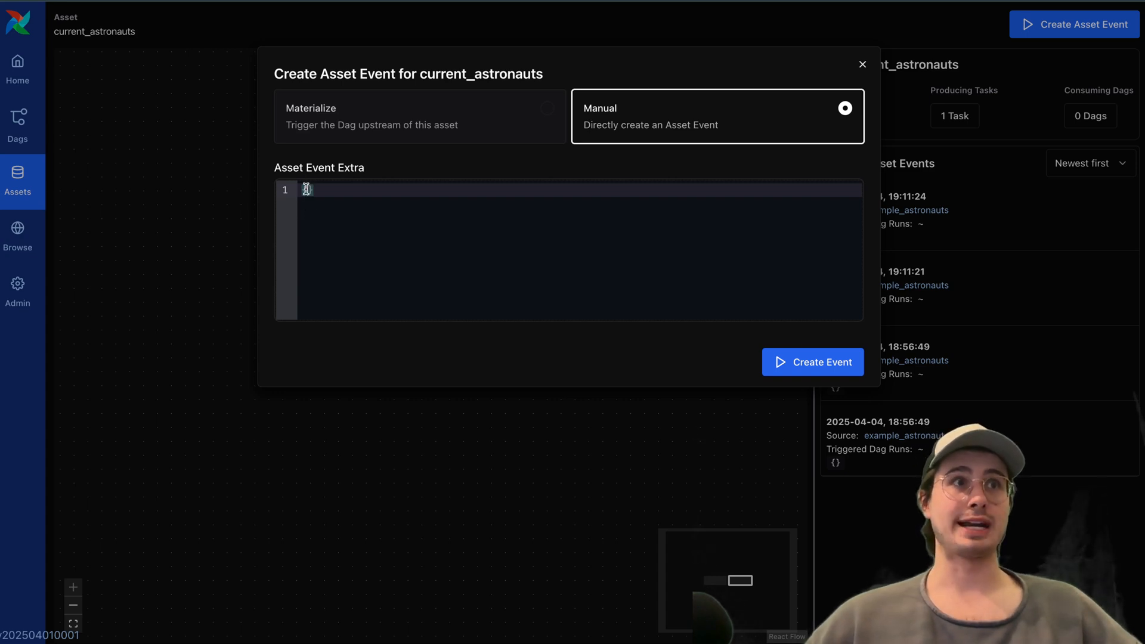
pyautogui.click(812, 362)
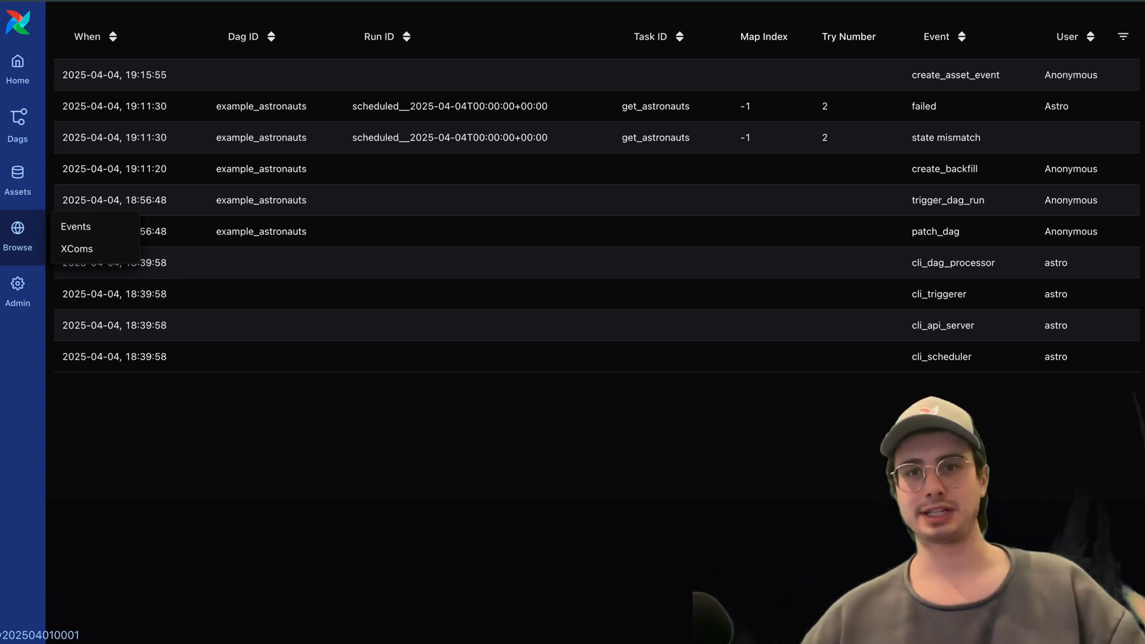
# - View the Browse Events audit log with create_asset_event as the newest entry
pyautogui.click(566, 265)
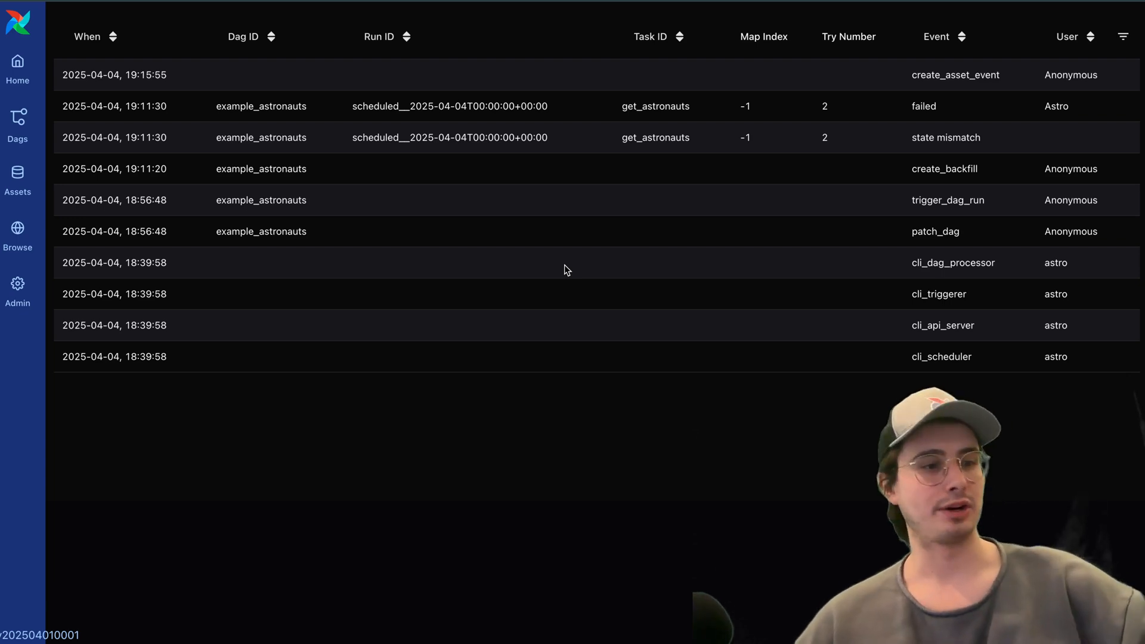
pyautogui.moveTo(66, 277)
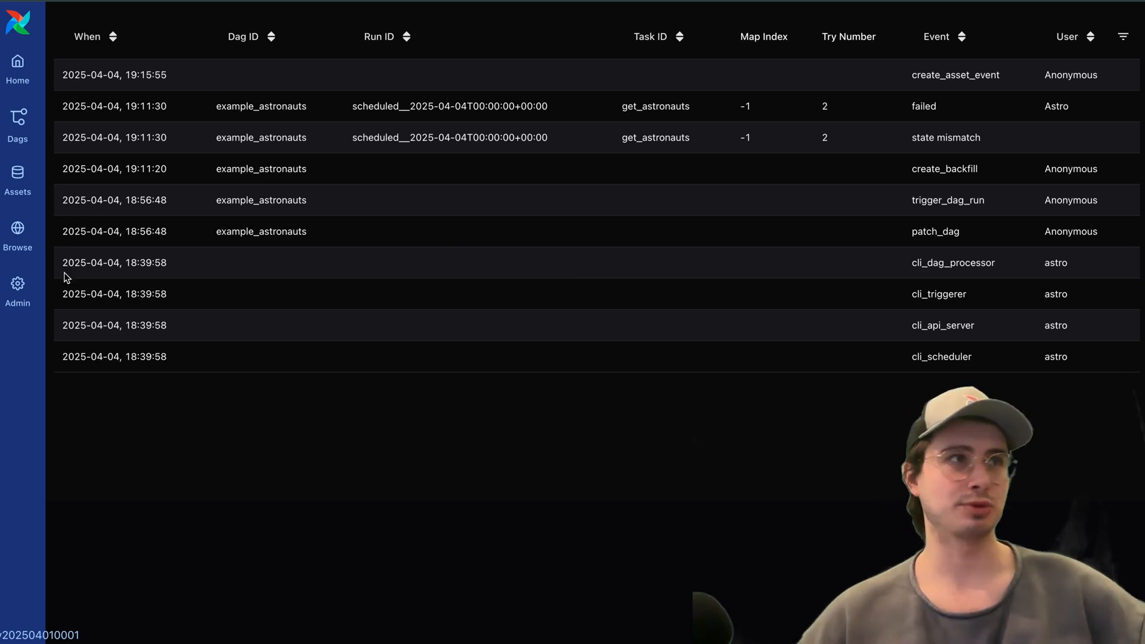